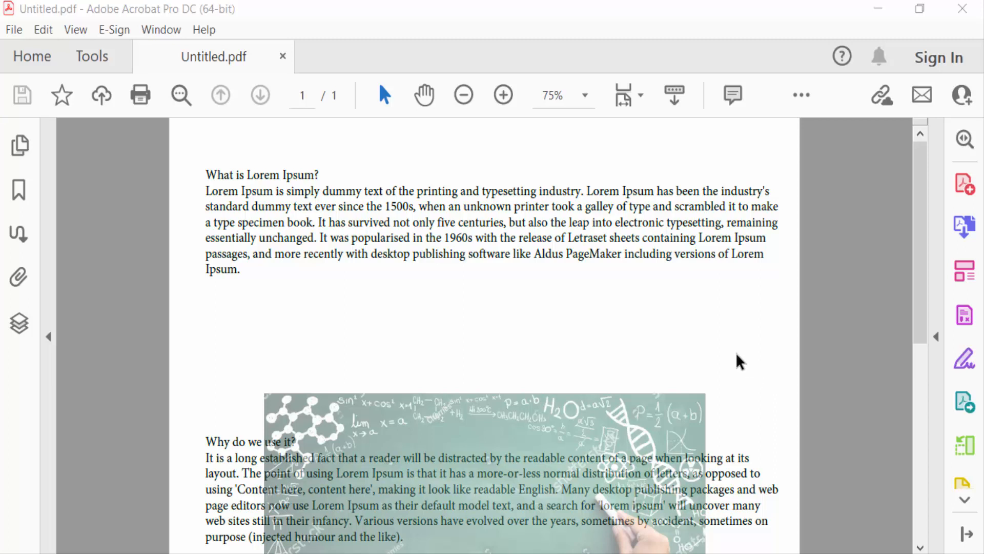
mouse_move(735, 361)
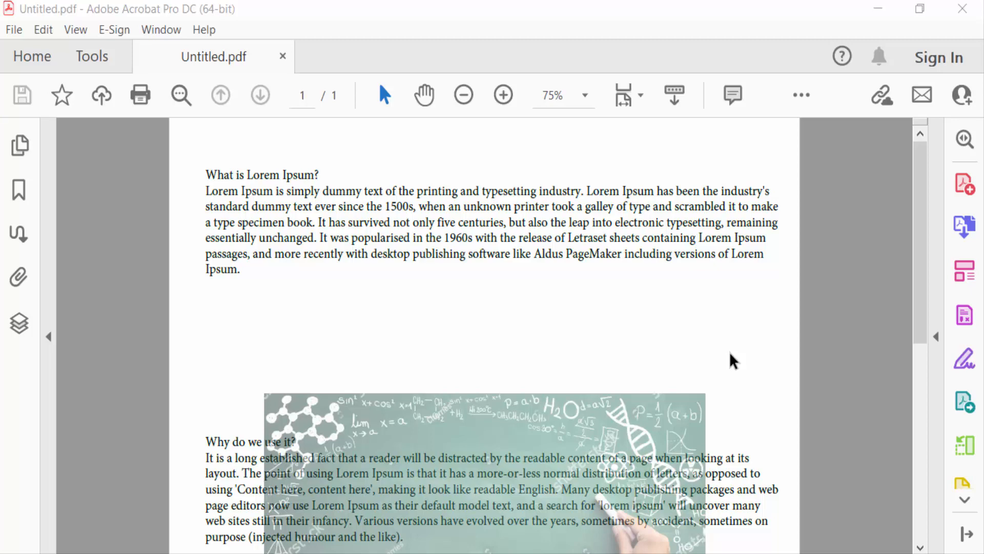
mouse_move(668, 390)
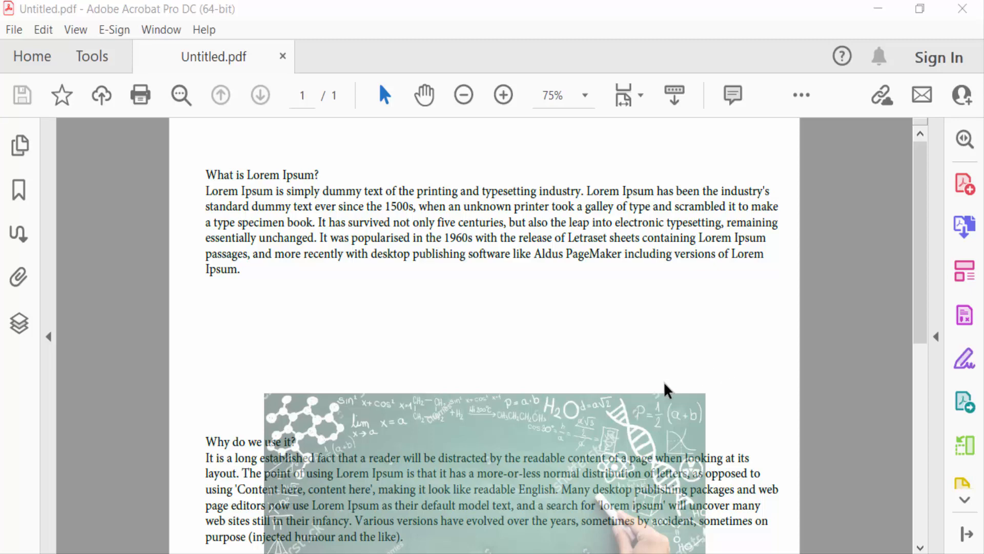
mouse_move(499, 413)
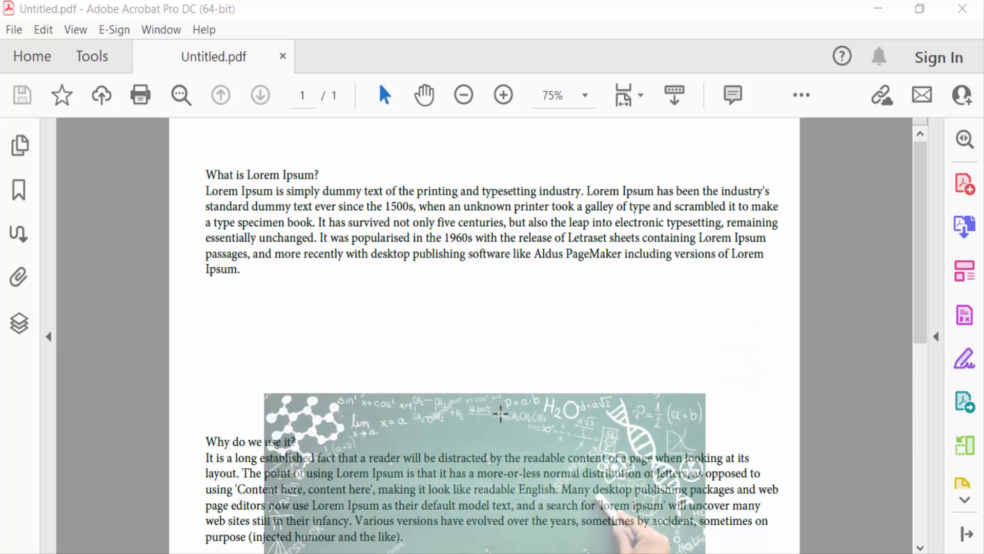
Open the Print dialog for Untitled.pdf and select Adobe PDF as the printer.
left_click(14, 29)
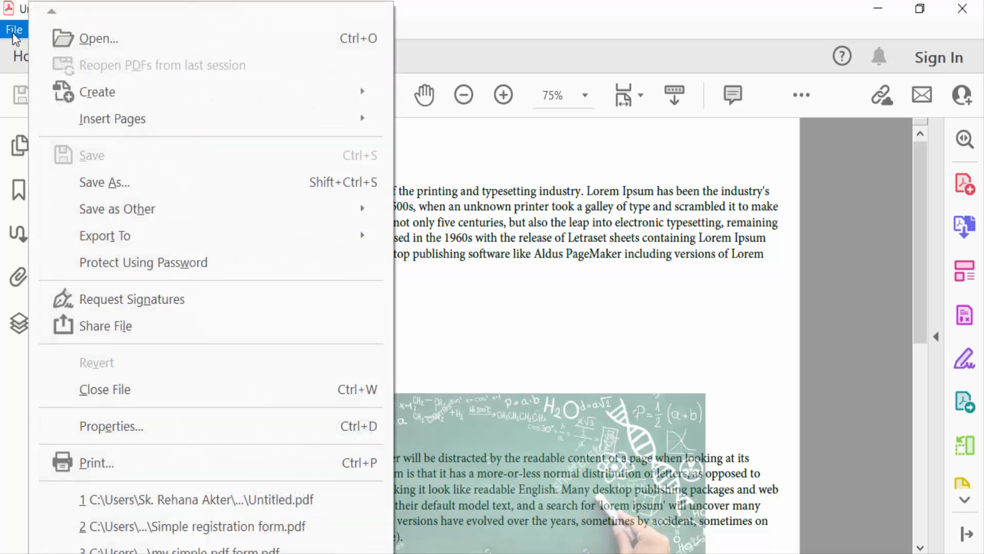
mouse_move(95, 462)
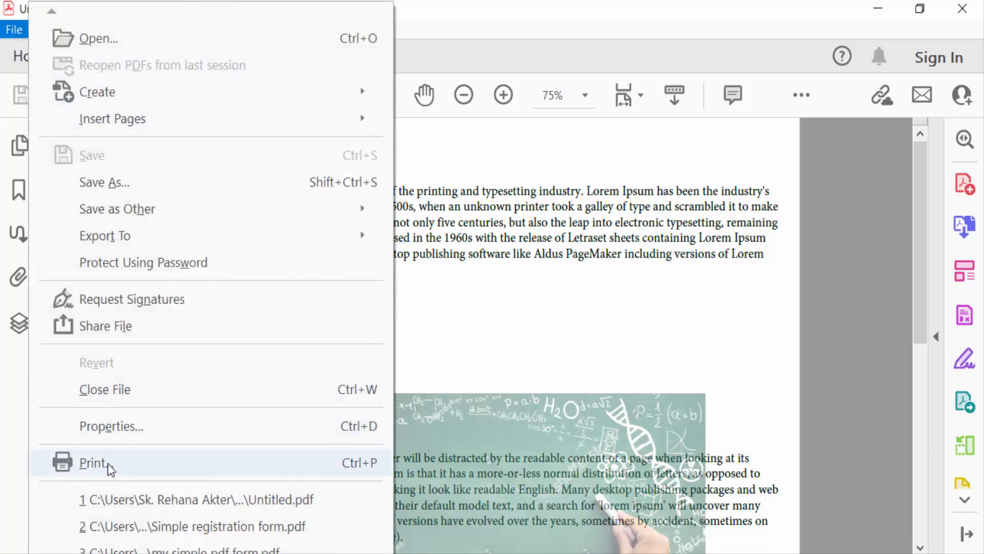
left_click(93, 463)
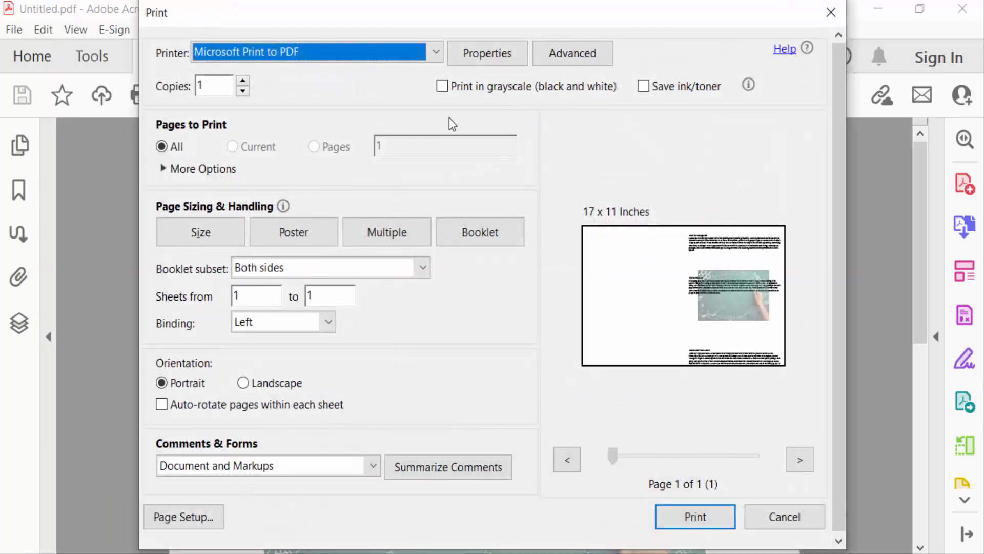
mouse_move(330, 69)
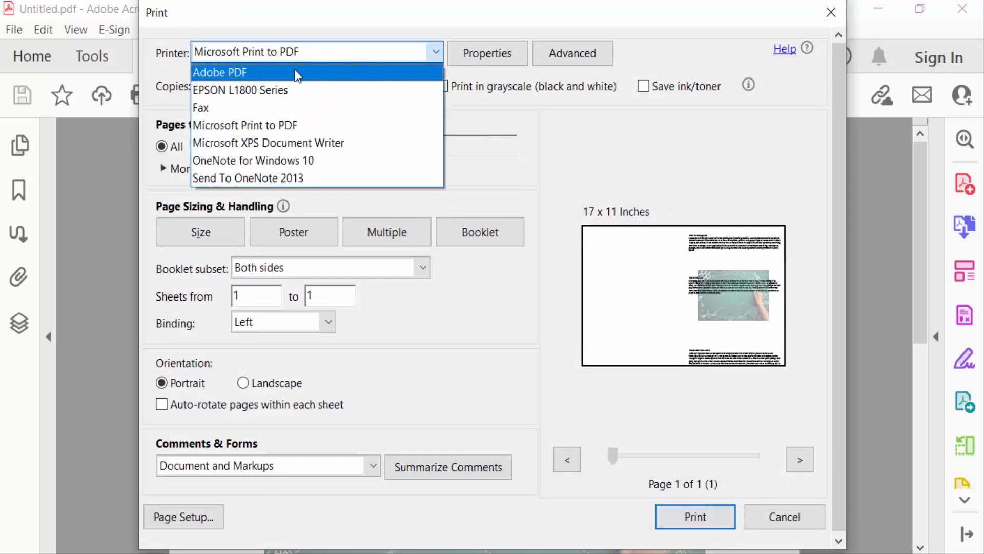
left_click(220, 72)
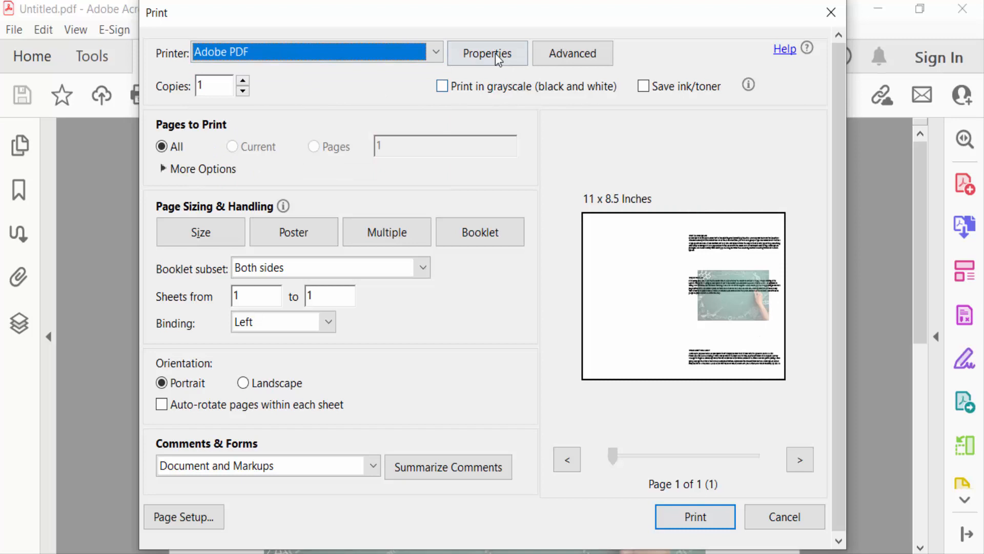
In the Adobe PDF printer Properties, set the Adobe PDF Page Size to Legal.
left_click(487, 53)
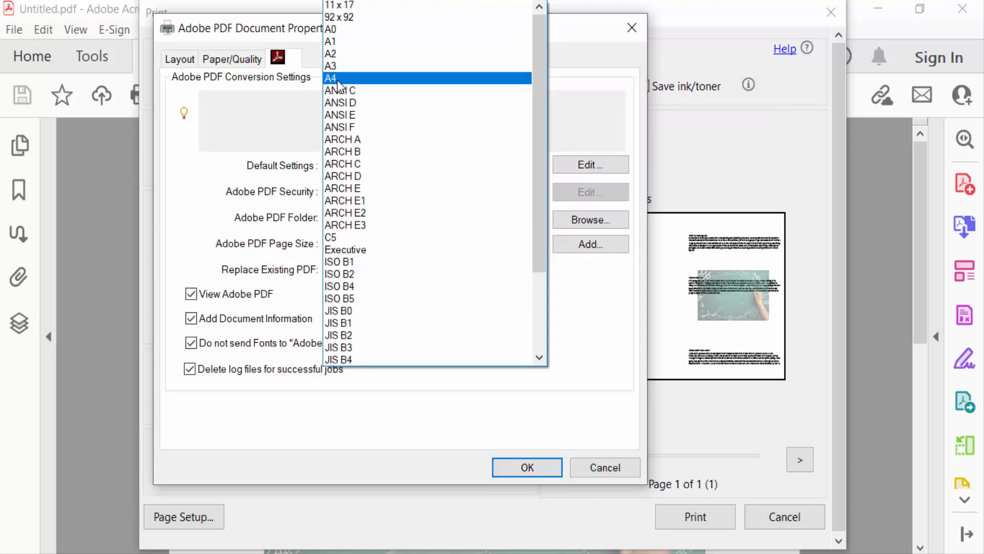
mouse_move(349, 79)
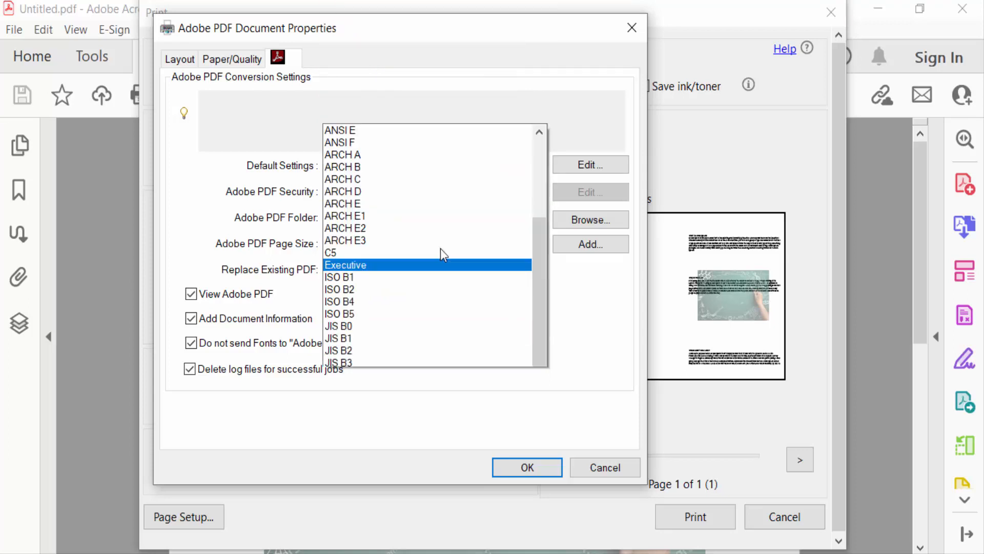
scroll("down", 3)
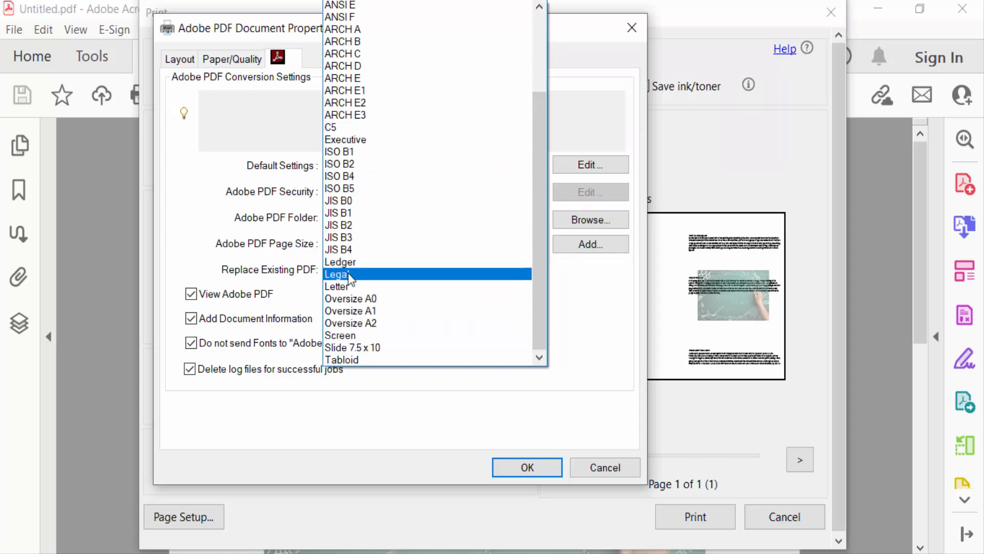
left_click(338, 274)
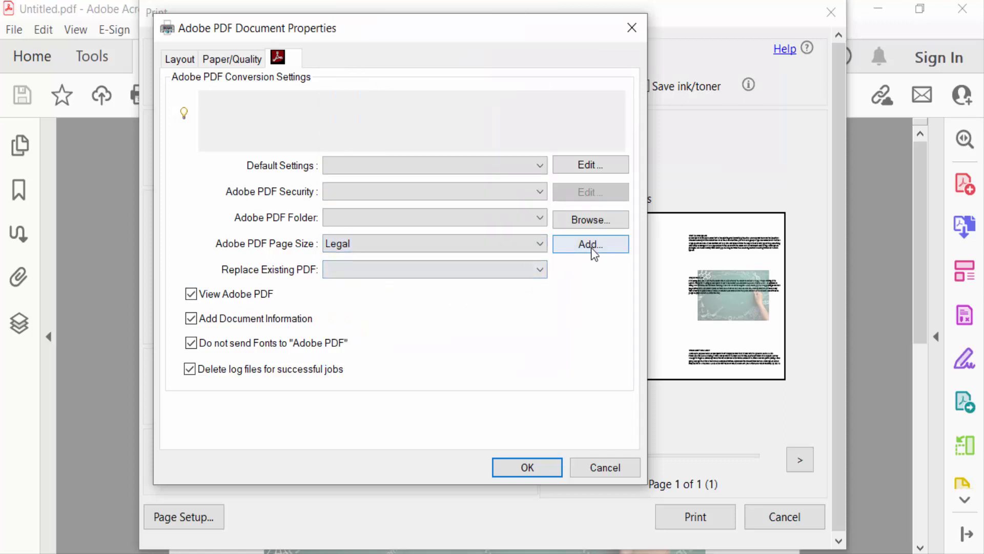
mouse_move(586, 251)
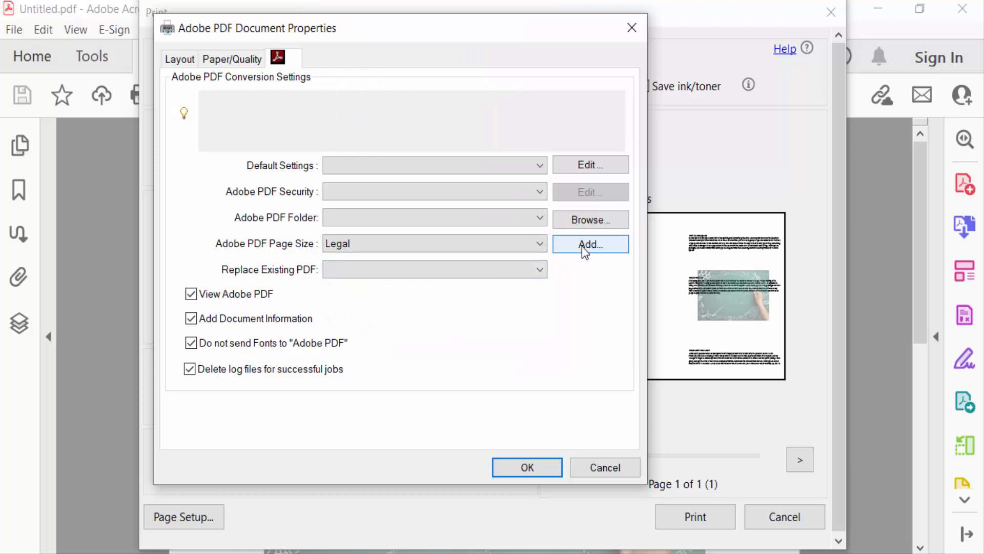
Review the Layout options (portrait, one page per sheet), then show the Paper/Quality settings.
left_click(589, 243)
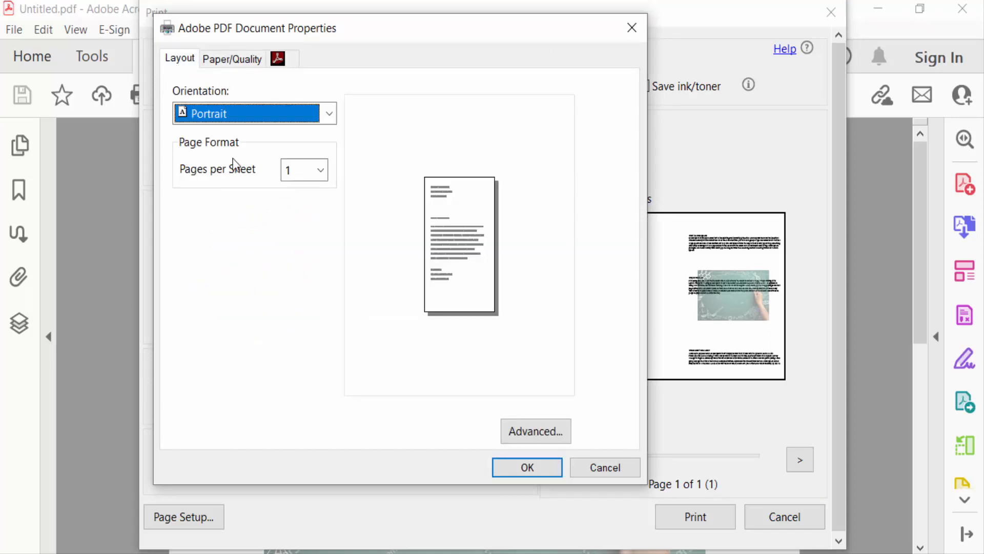
mouse_move(201, 114)
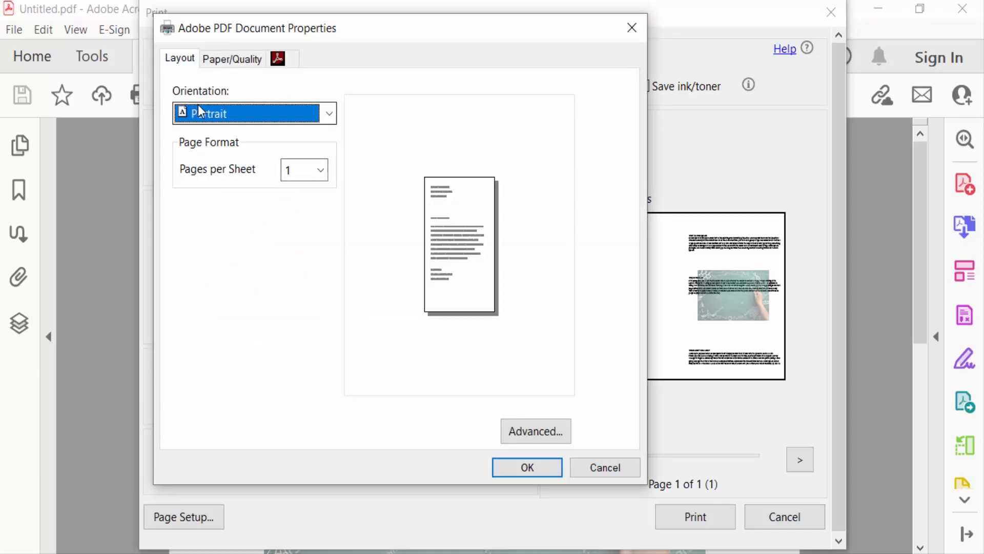
left_click(231, 59)
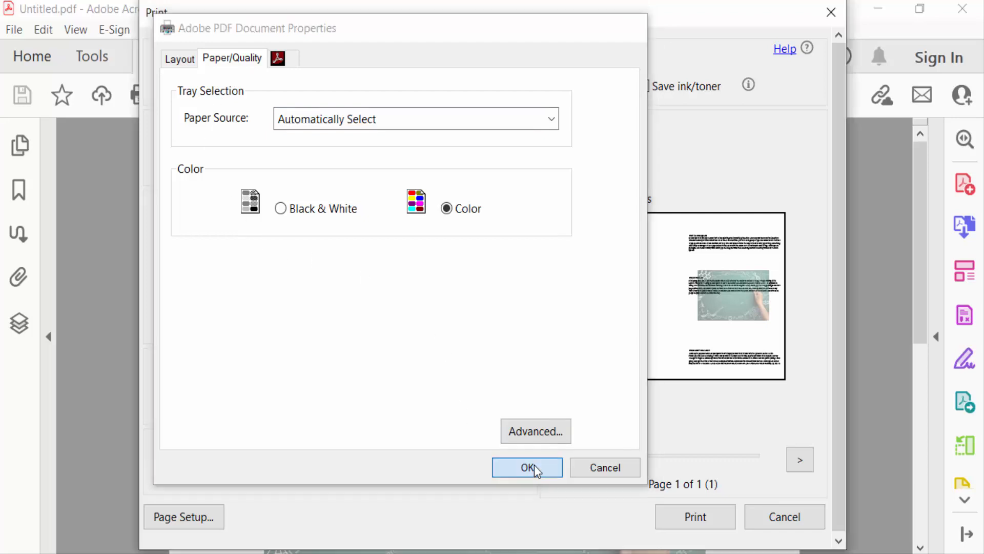
Apply the Legal size and confirm Legal portrait paper in Page Setup, giving 14 x 8.5 in.
left_click(527, 467)
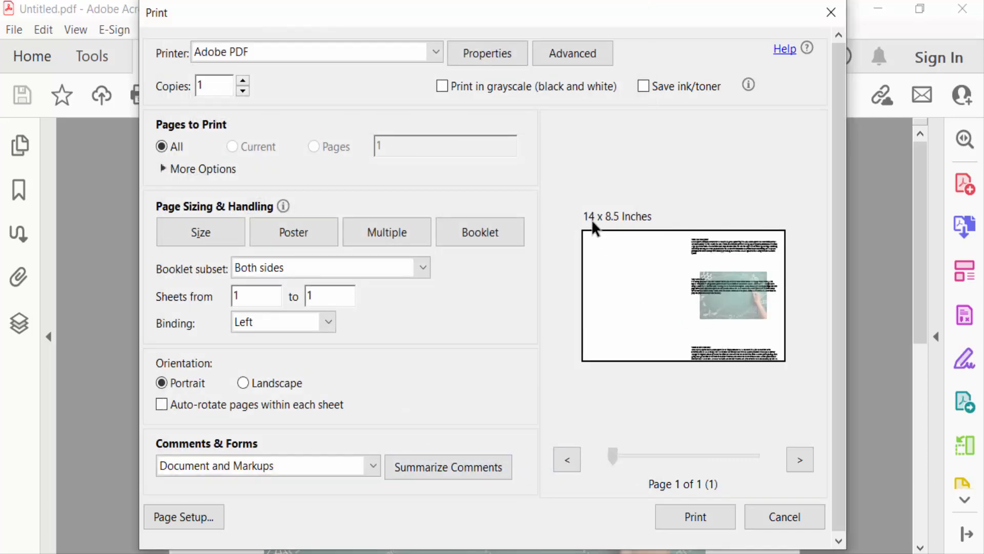
mouse_move(635, 230)
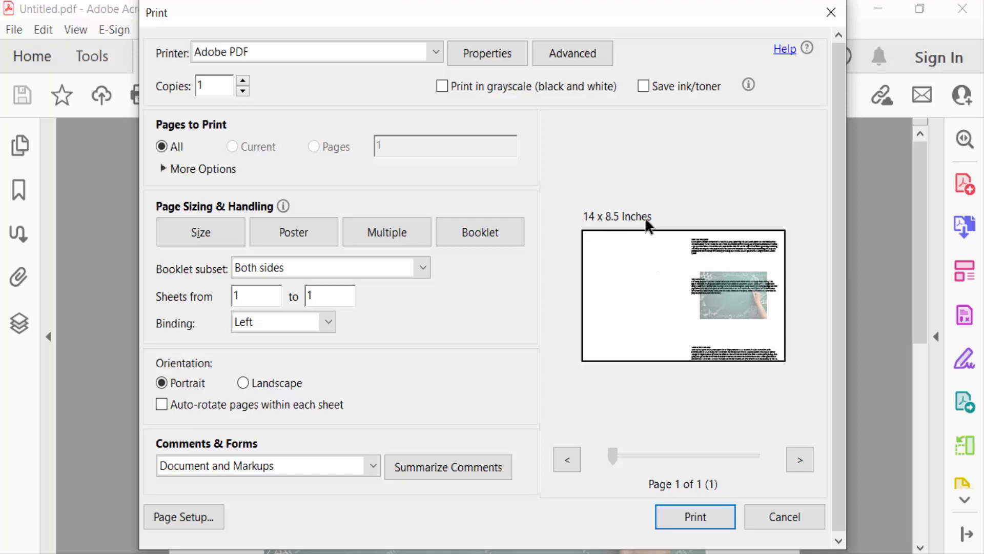
mouse_move(406, 371)
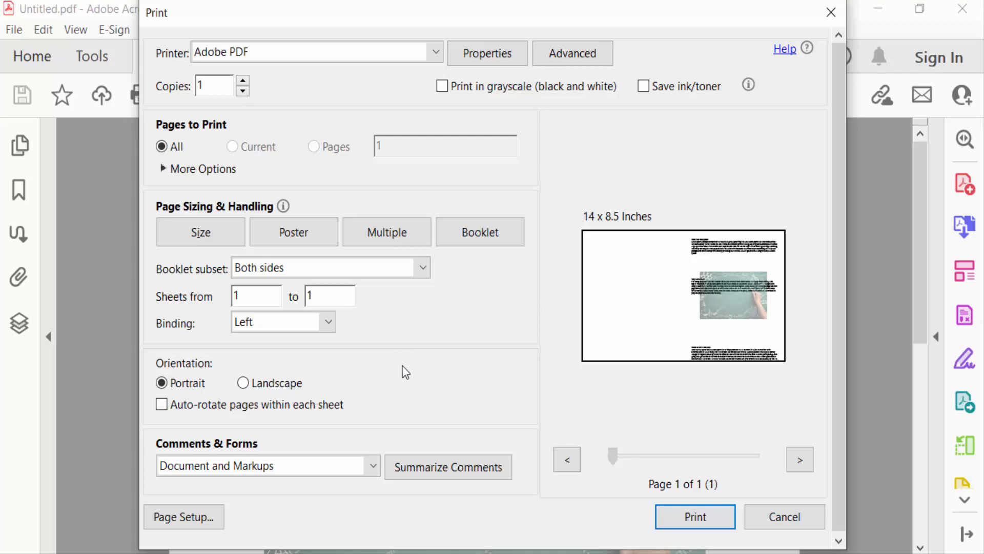
left_click(184, 516)
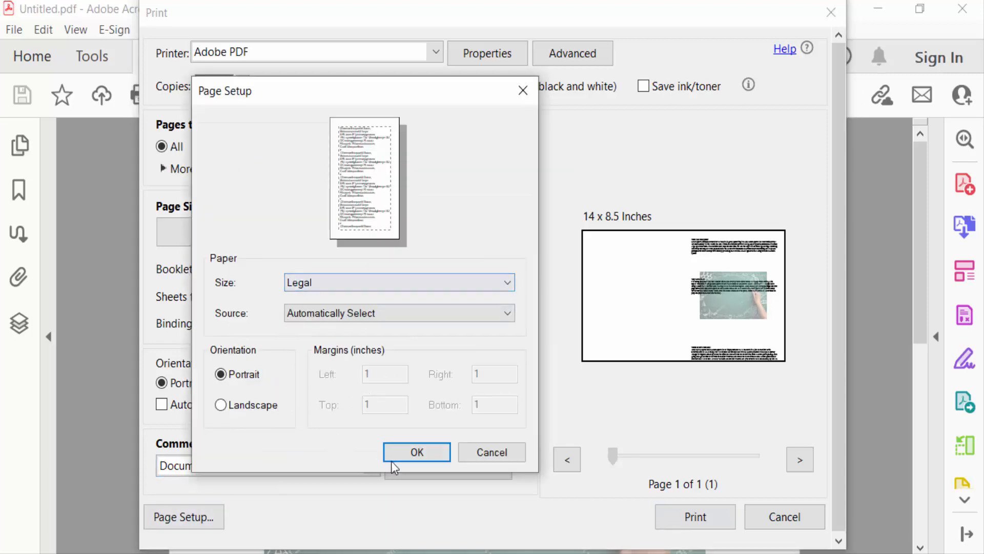
left_click(417, 452)
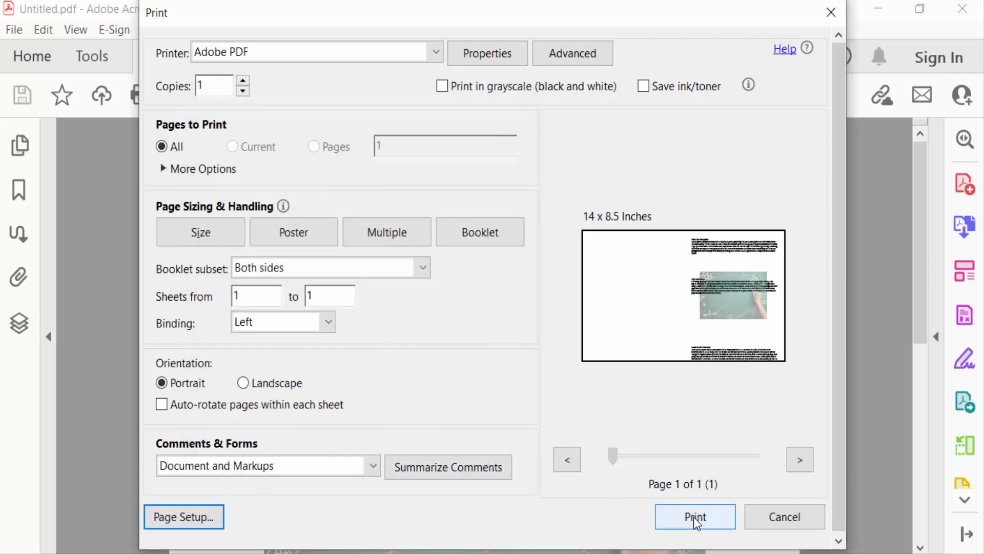
Print to a PDF file named new8 in Documents, keeping the PDF file type.
left_click(694, 517)
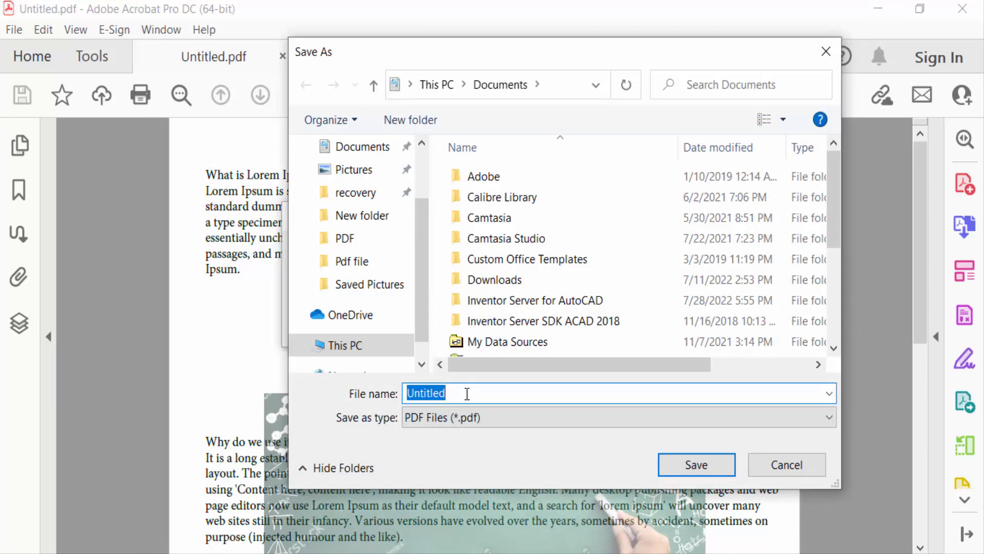
type("new8")
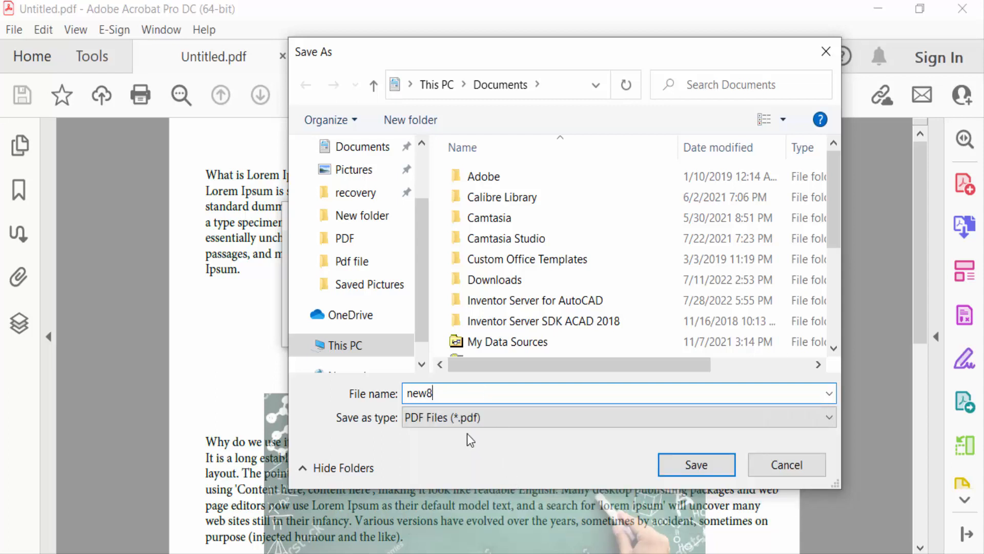
left_click(618, 417)
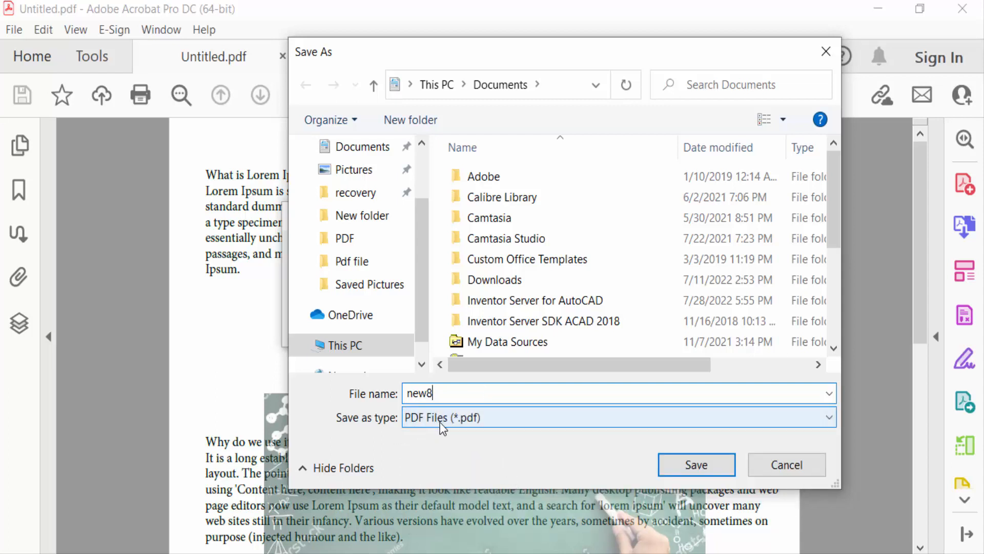
left_click(696, 465)
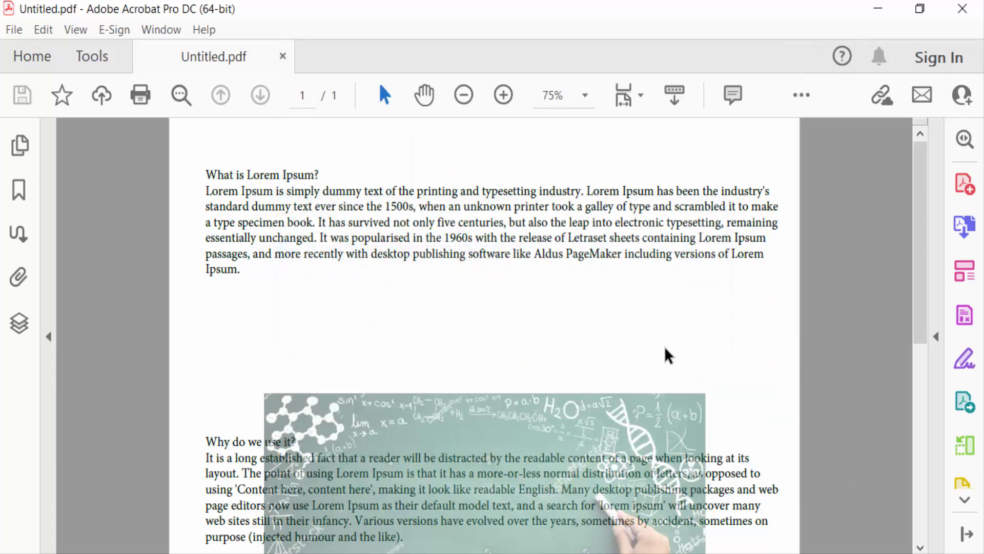